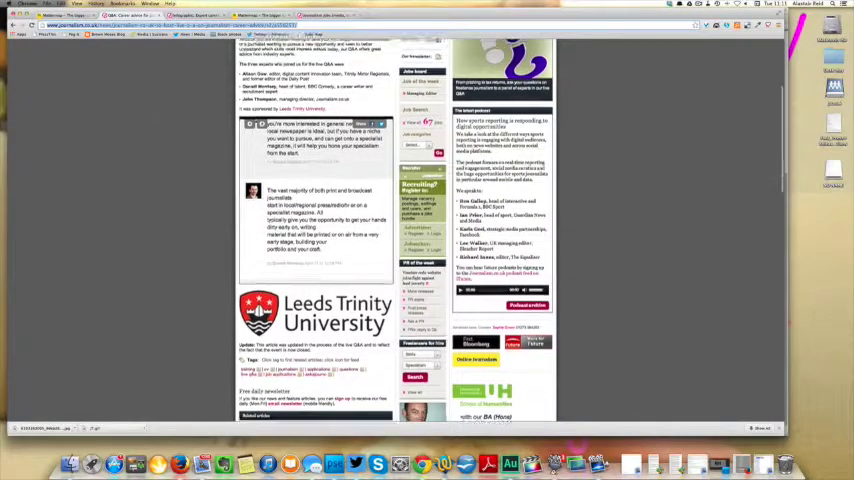
Review the career-advice Q&A live blog and its finished mattermap infographic article
scroll(up, 3)
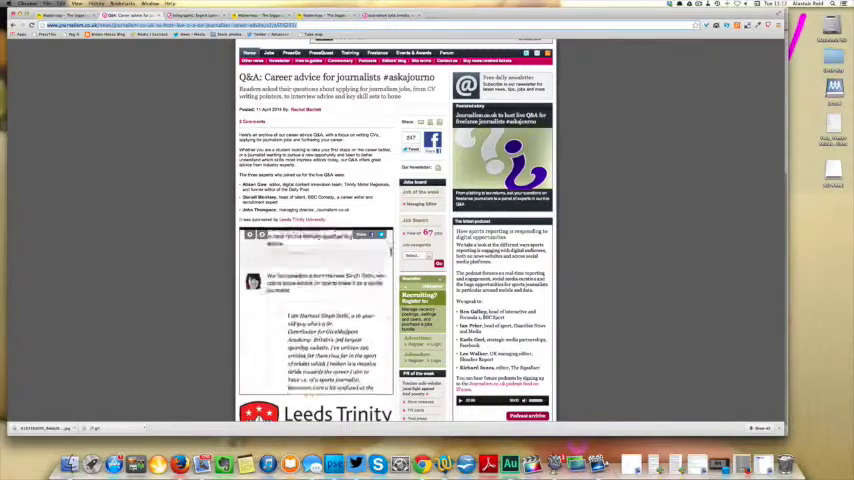
scroll(up, 3)
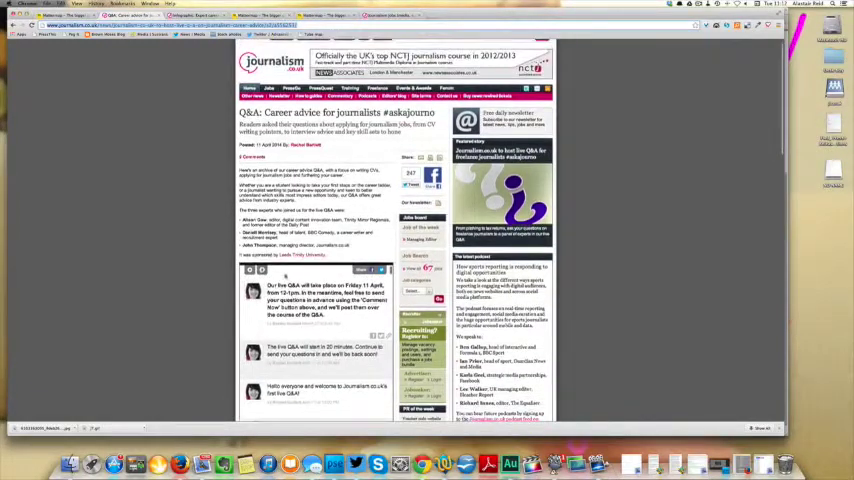
drag(240, 220, 360, 238)
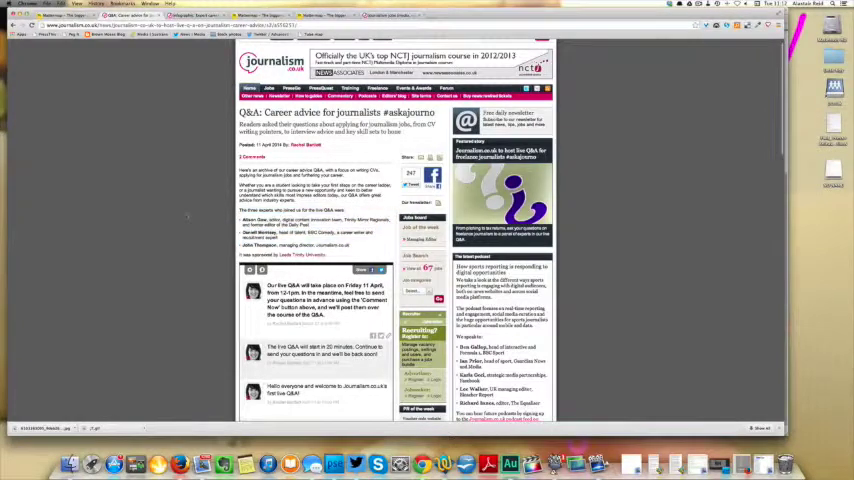
scroll(down, 3)
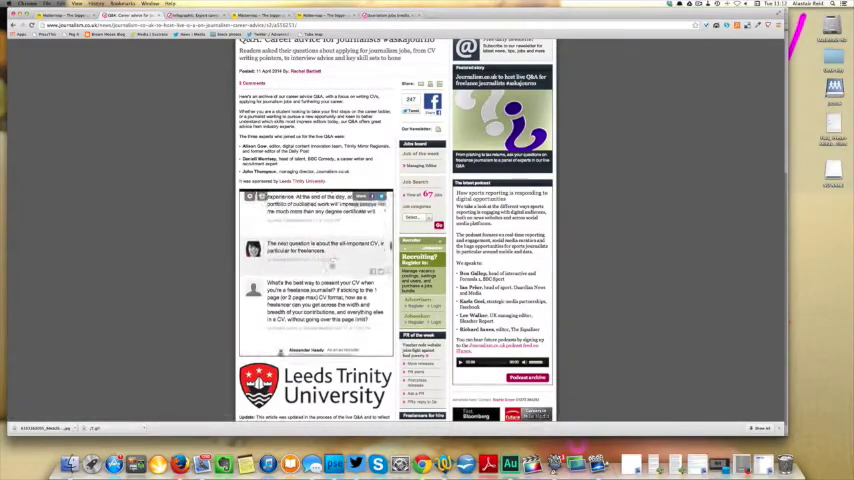
scroll(up, 3)
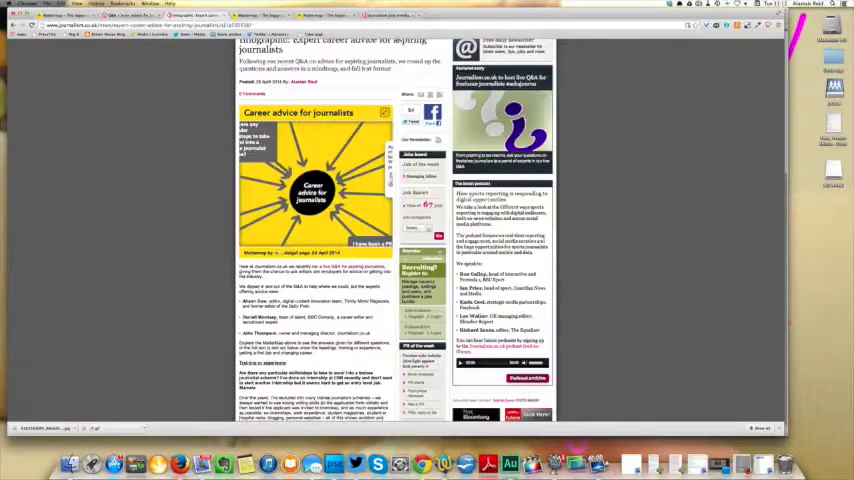
scroll(down, 3)
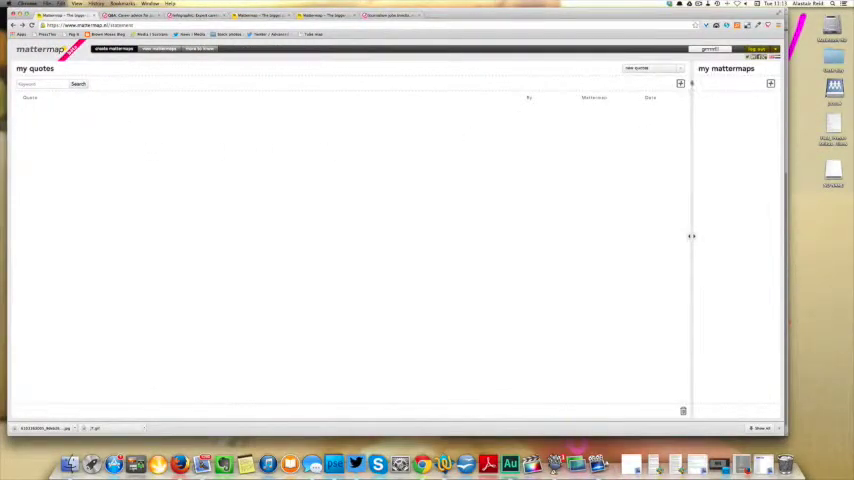
mouse_move(467, 146)
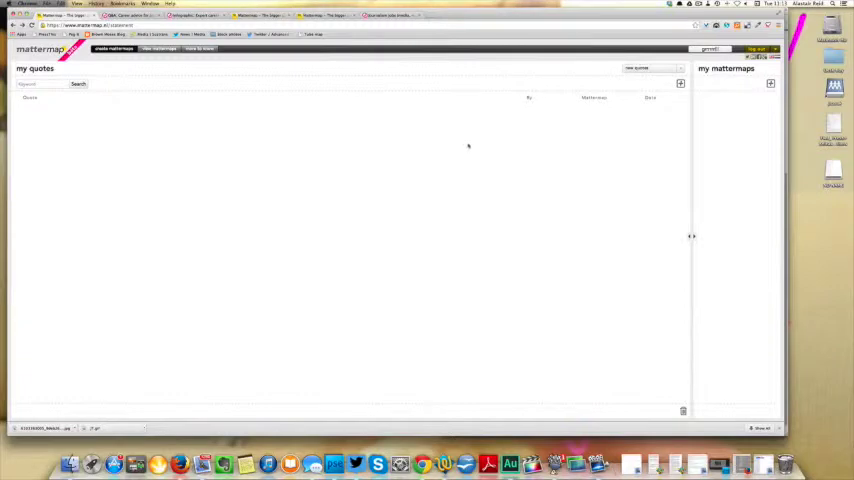
mouse_move(760, 91)
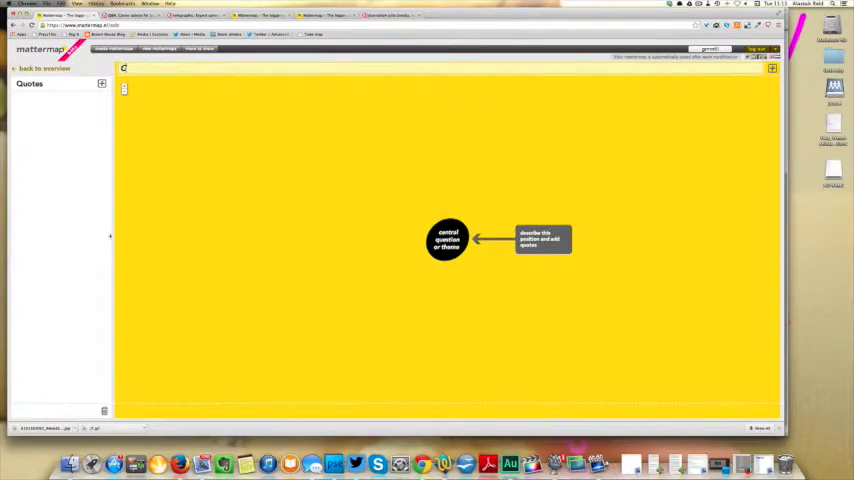
Title the new mattermap 'Career advice for journalists'
text(Career advice for)
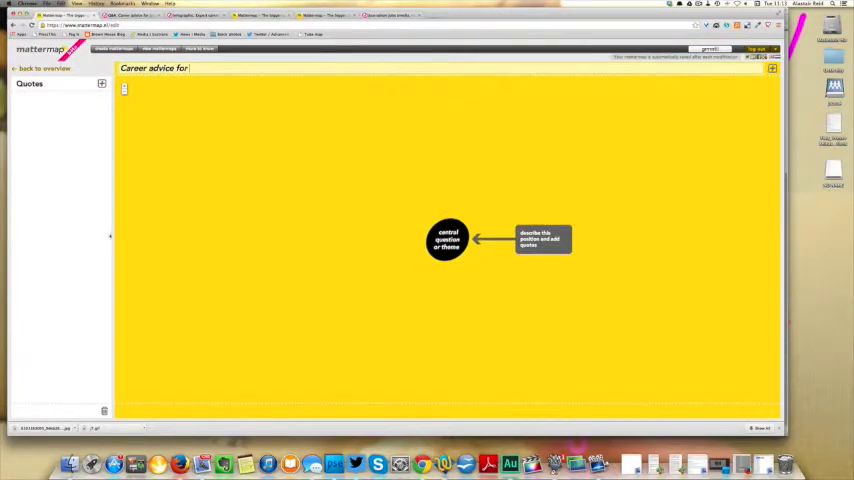
text(journalists)
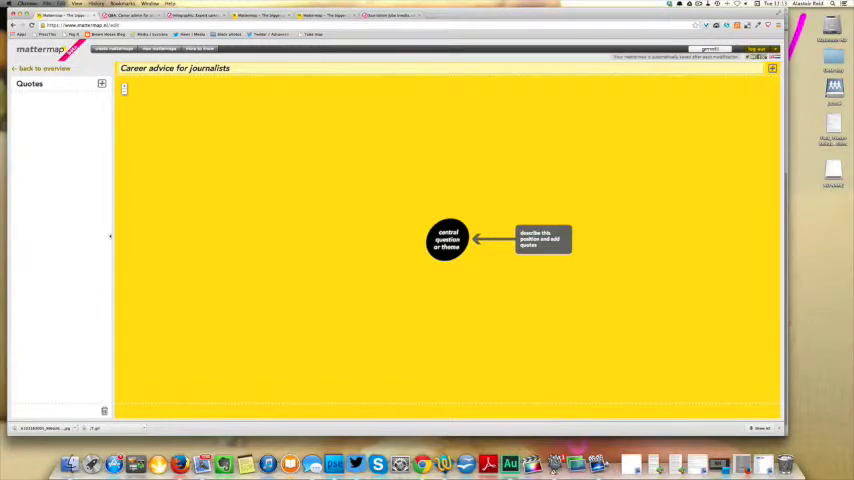
mouse_move(184, 131)
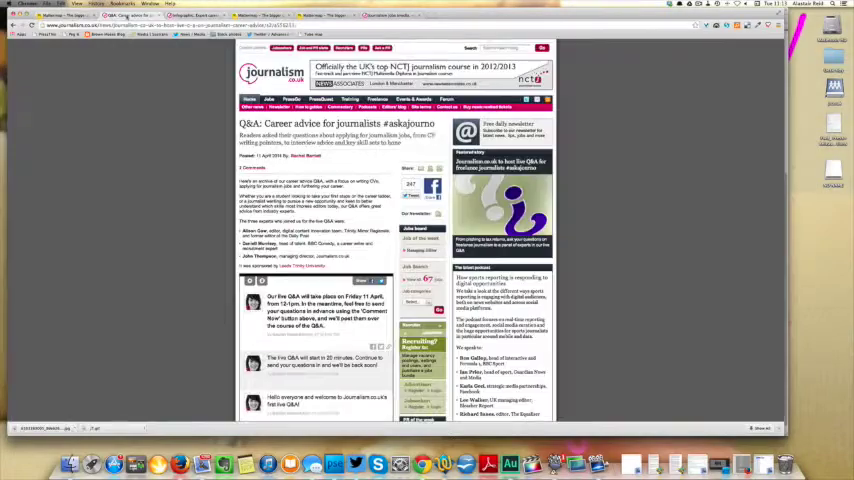
Scroll the Q&A article to the freelance CV question and select its text
scroll(down, 3)
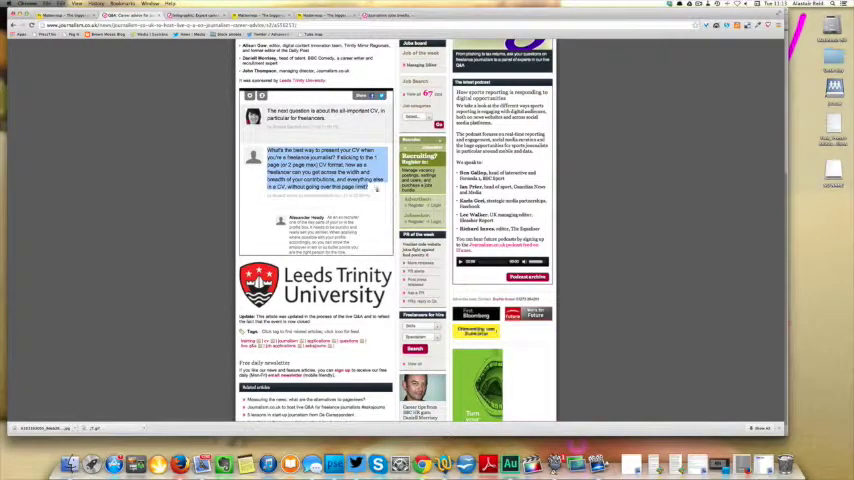
click(260, 15)
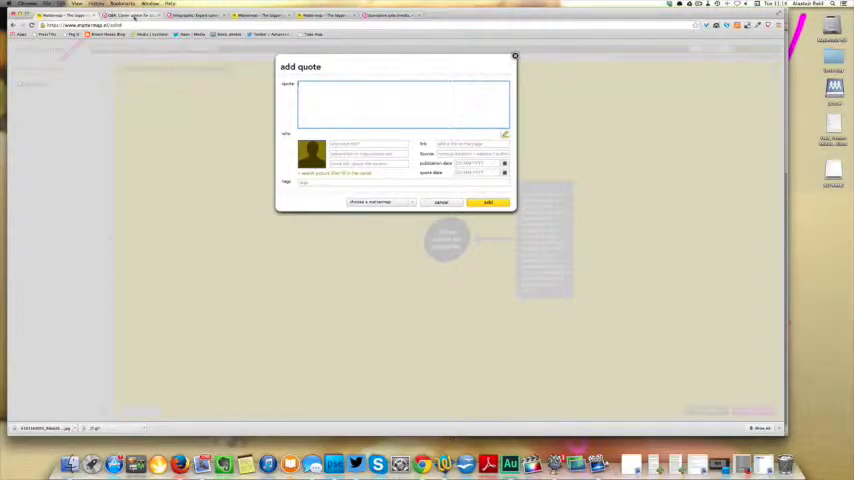
click(441, 202)
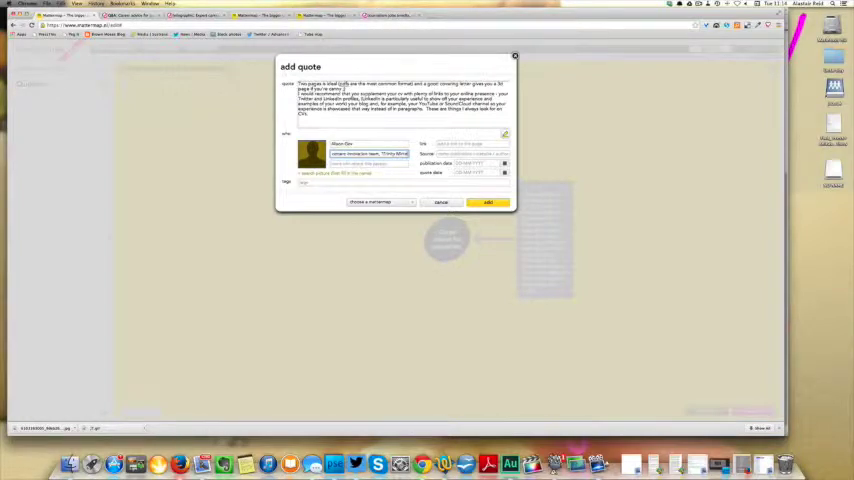
click(441, 202)
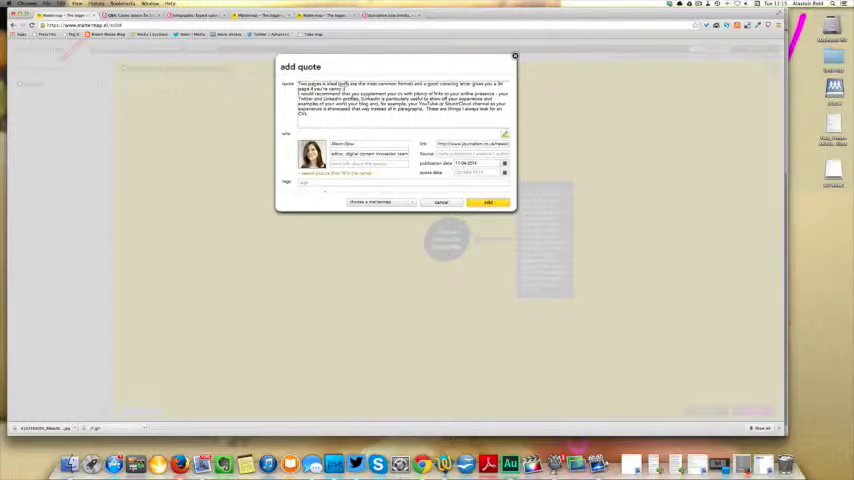
click(488, 202)
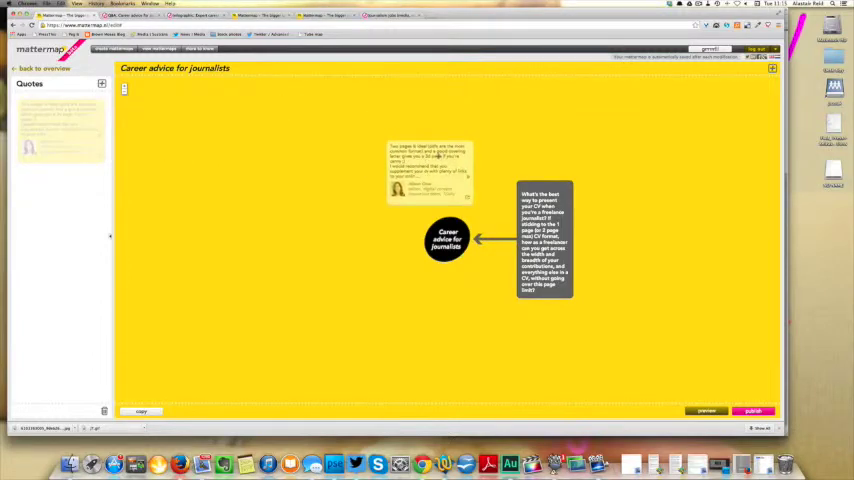
Attach the two-page CV quote card to the CV question box
drag(430, 170, 615, 240)
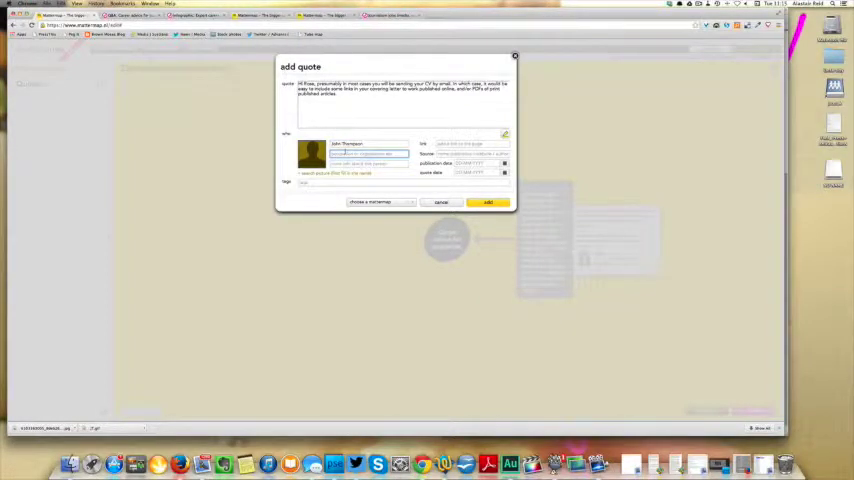
text(managing director, journalism.co.uk)
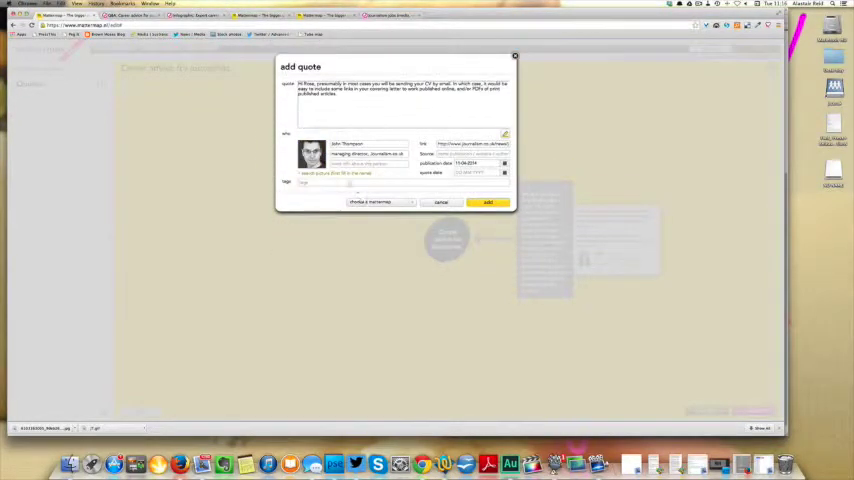
click(488, 202)
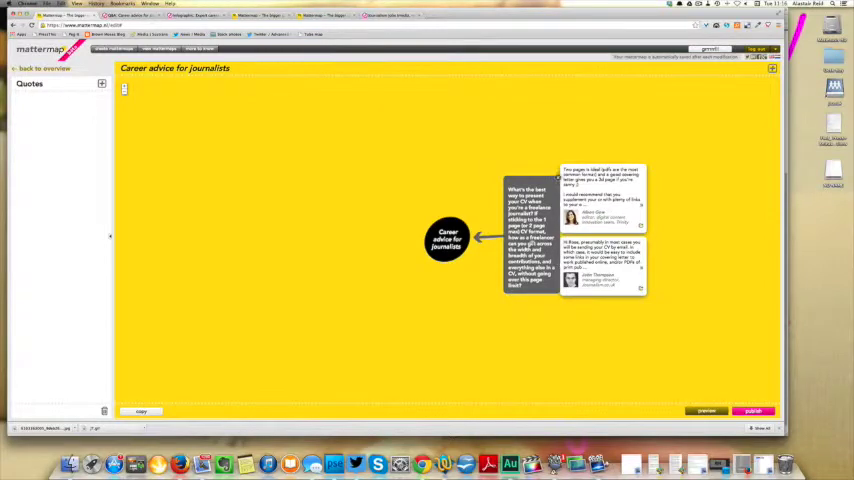
Move the CV question and its two quotes farther from the central theme
drag(530, 235, 198, 120)
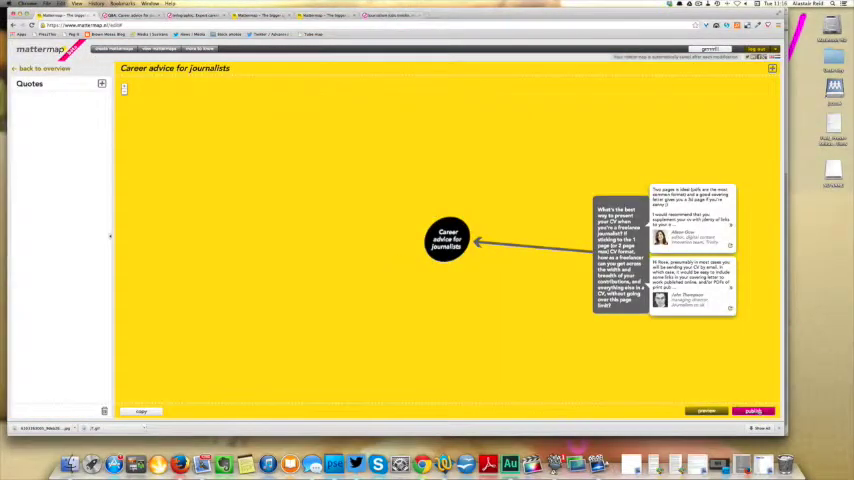
Publish the map under Knowledge and Culture and review the embed size options
click(753, 411)
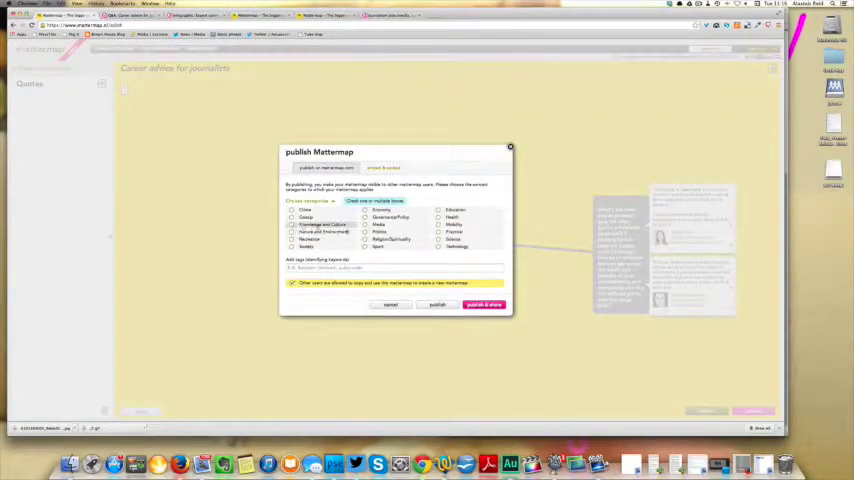
click(292, 225)
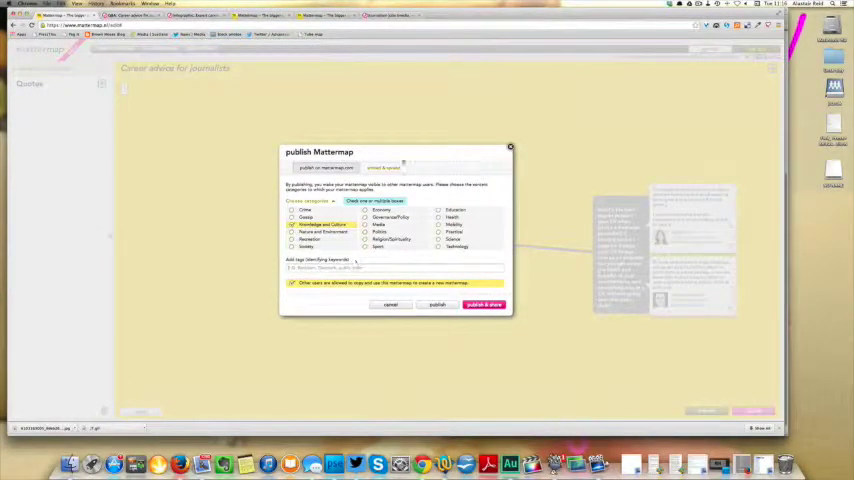
click(293, 283)
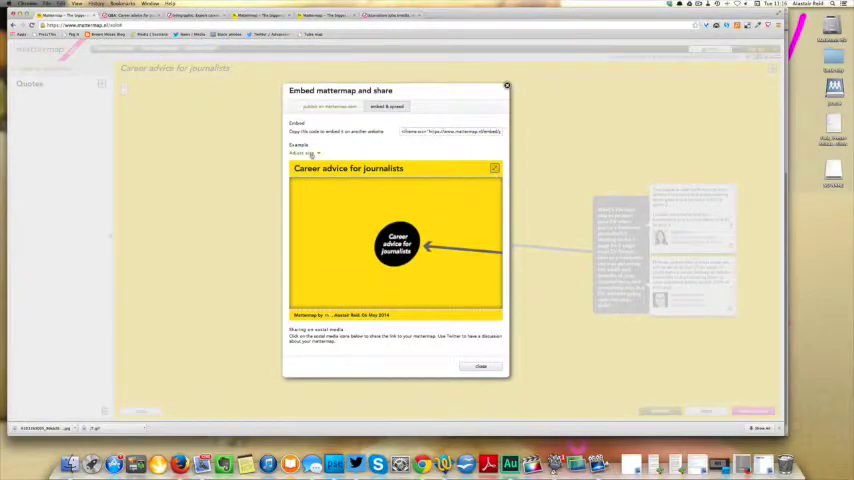
click(303, 128)
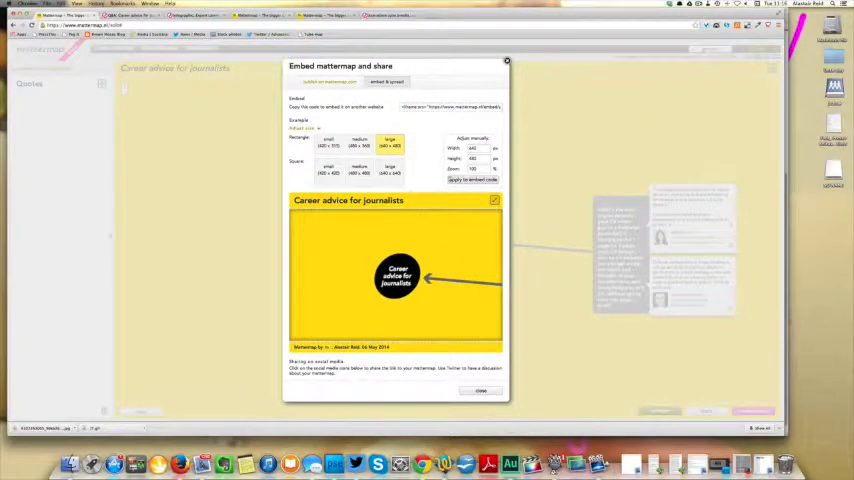
click(506, 61)
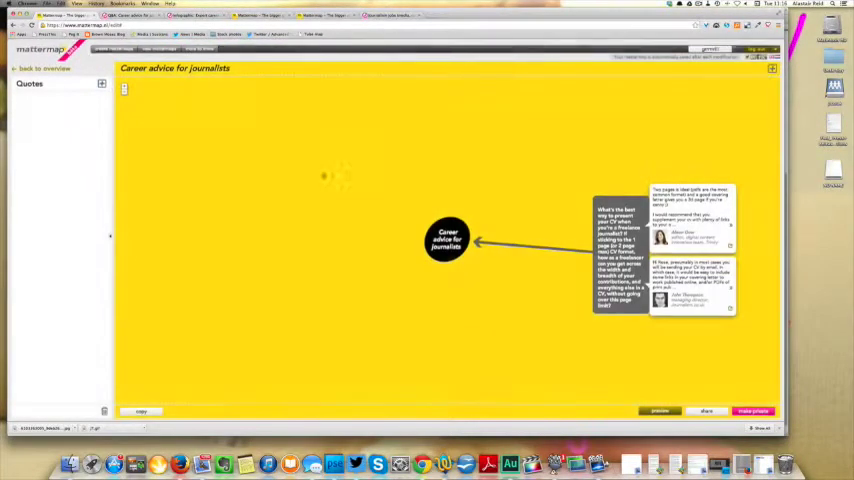